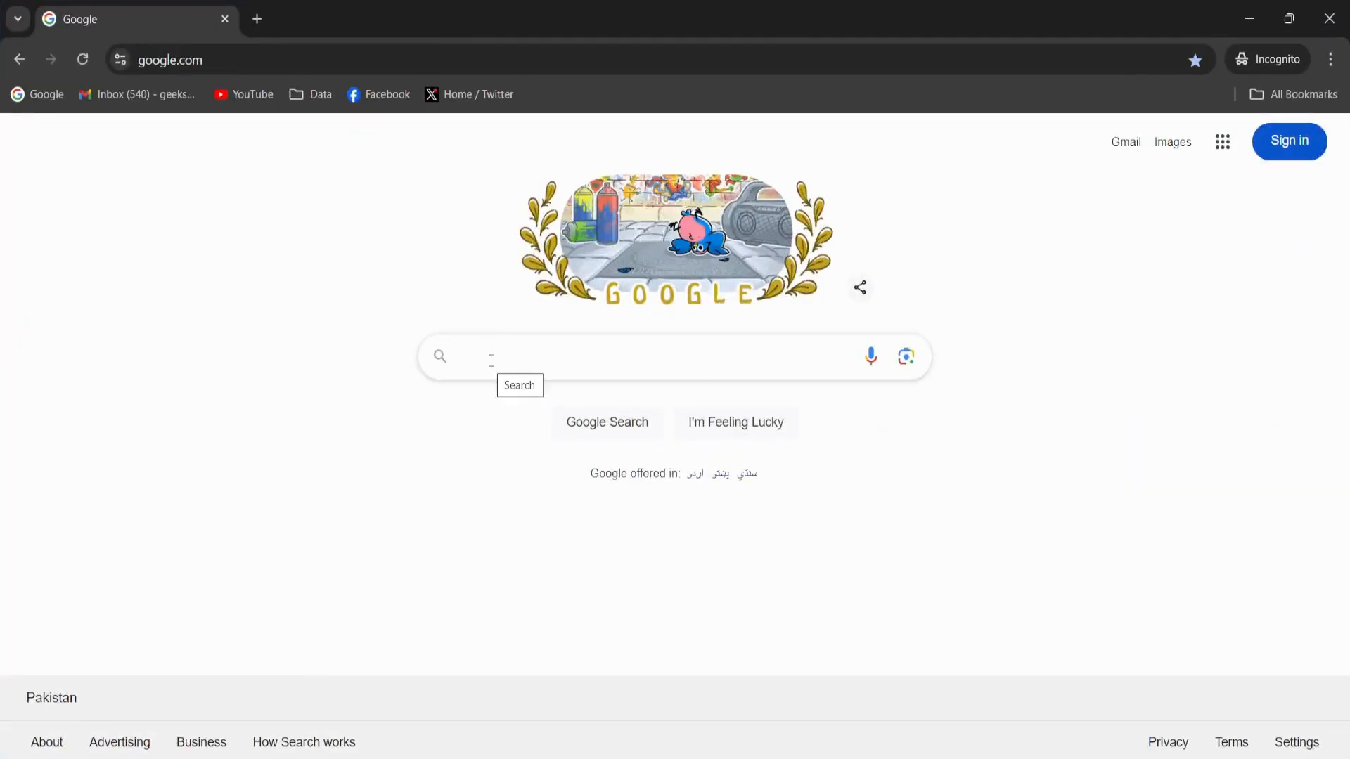
Step: Search Google for 'download node js' and open the 'Node.js — Download Node.js®' result
text(download node)
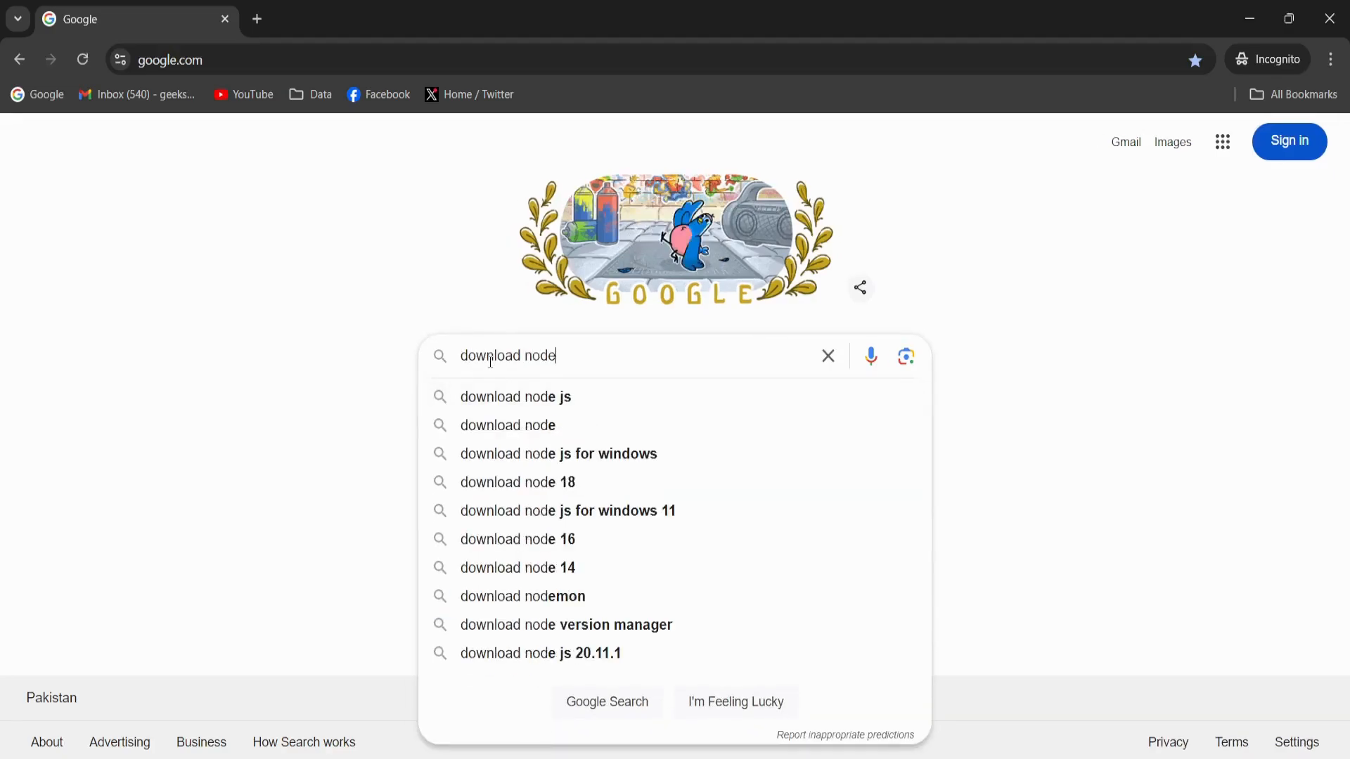
click(515, 396)
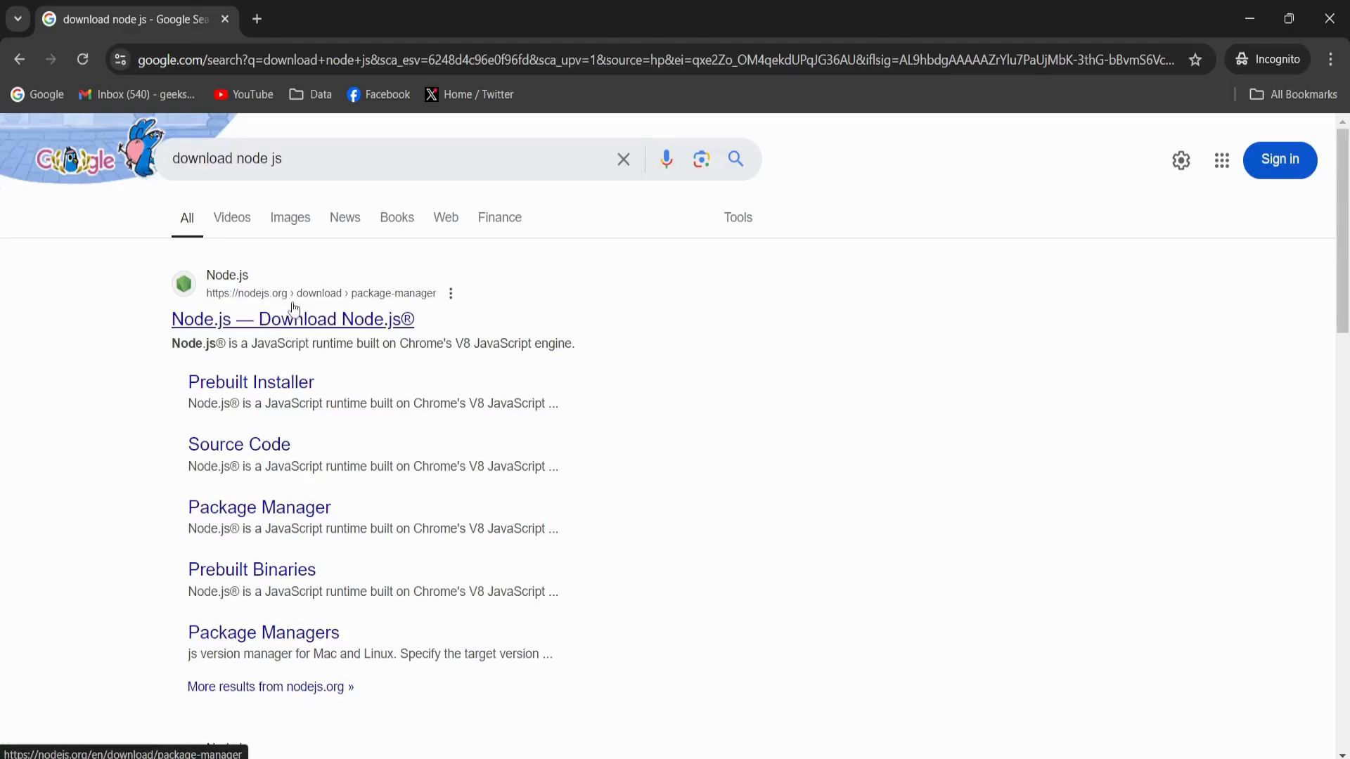
click(292, 319)
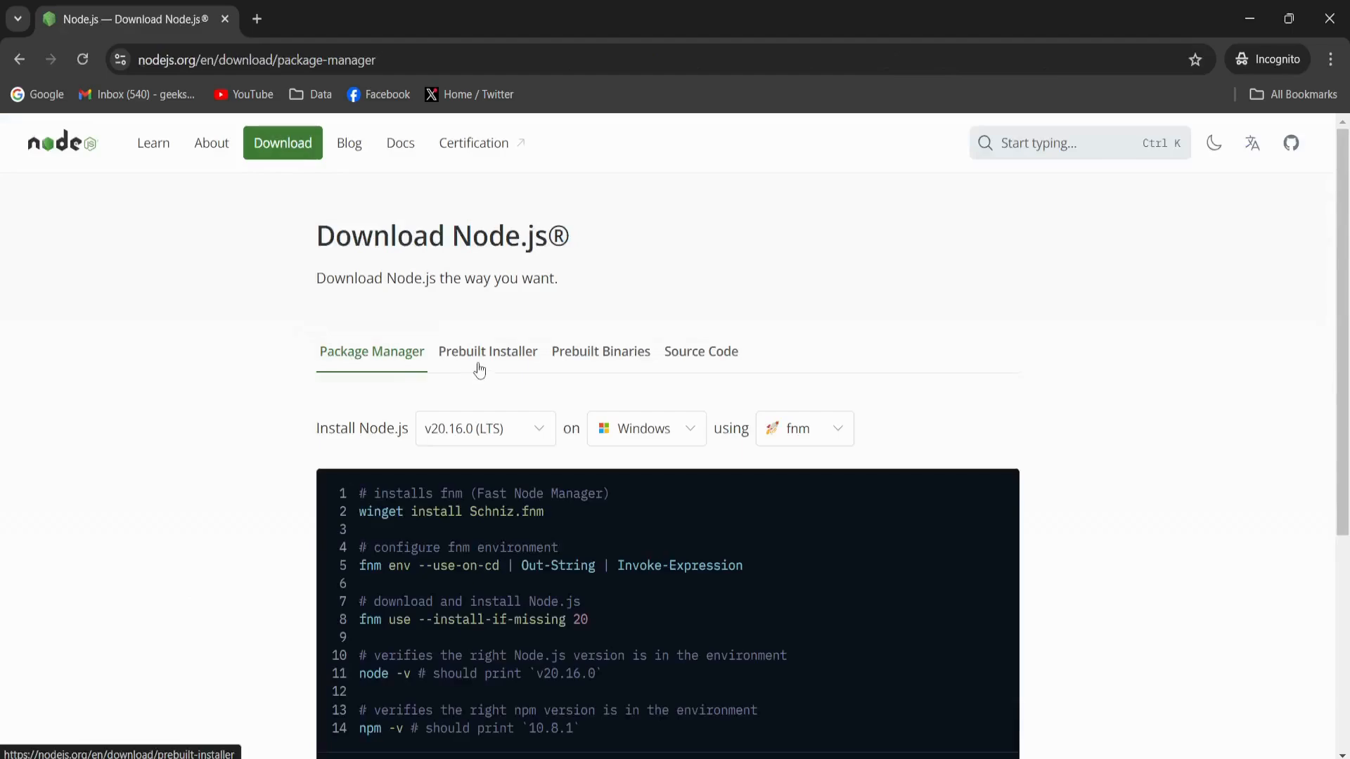
Step: Download the prebuilt Node.js v20.16.0 installer for Windows x64
click(487, 351)
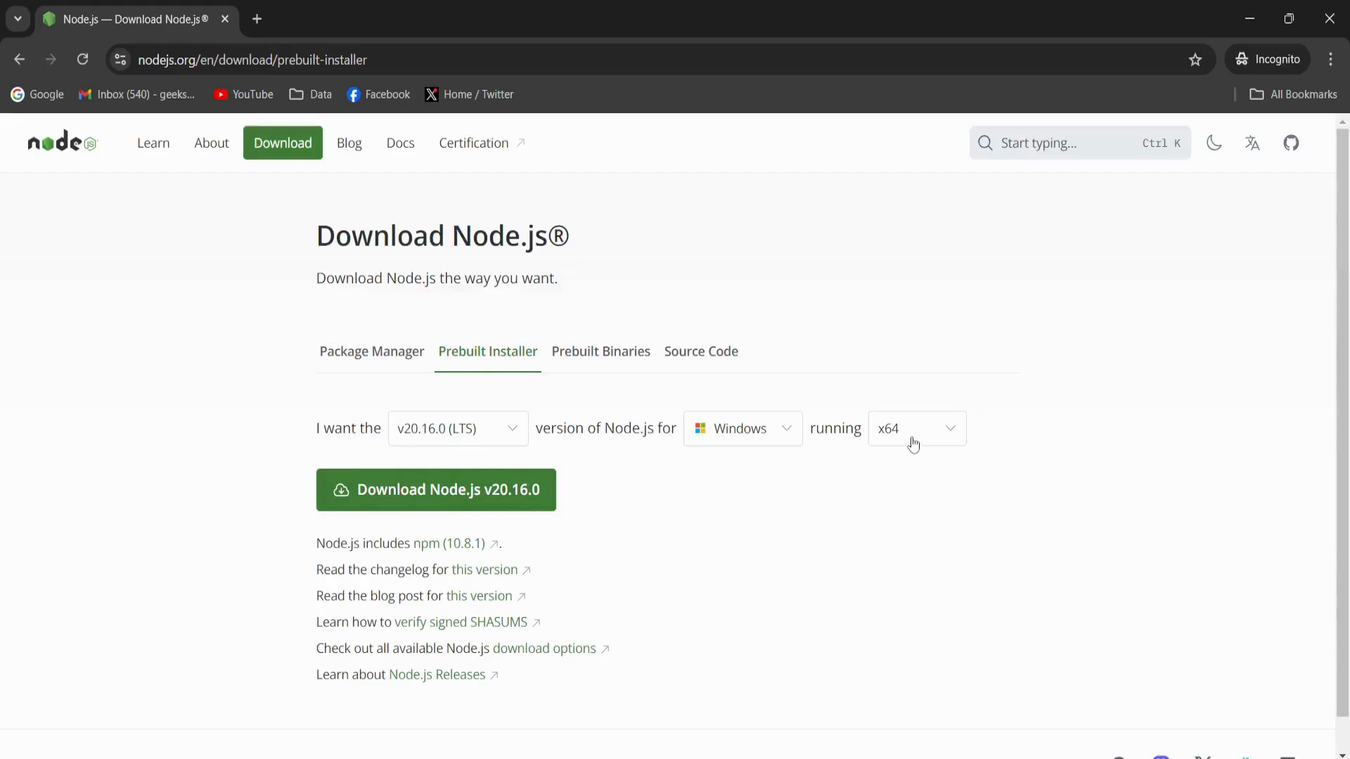
click(916, 429)
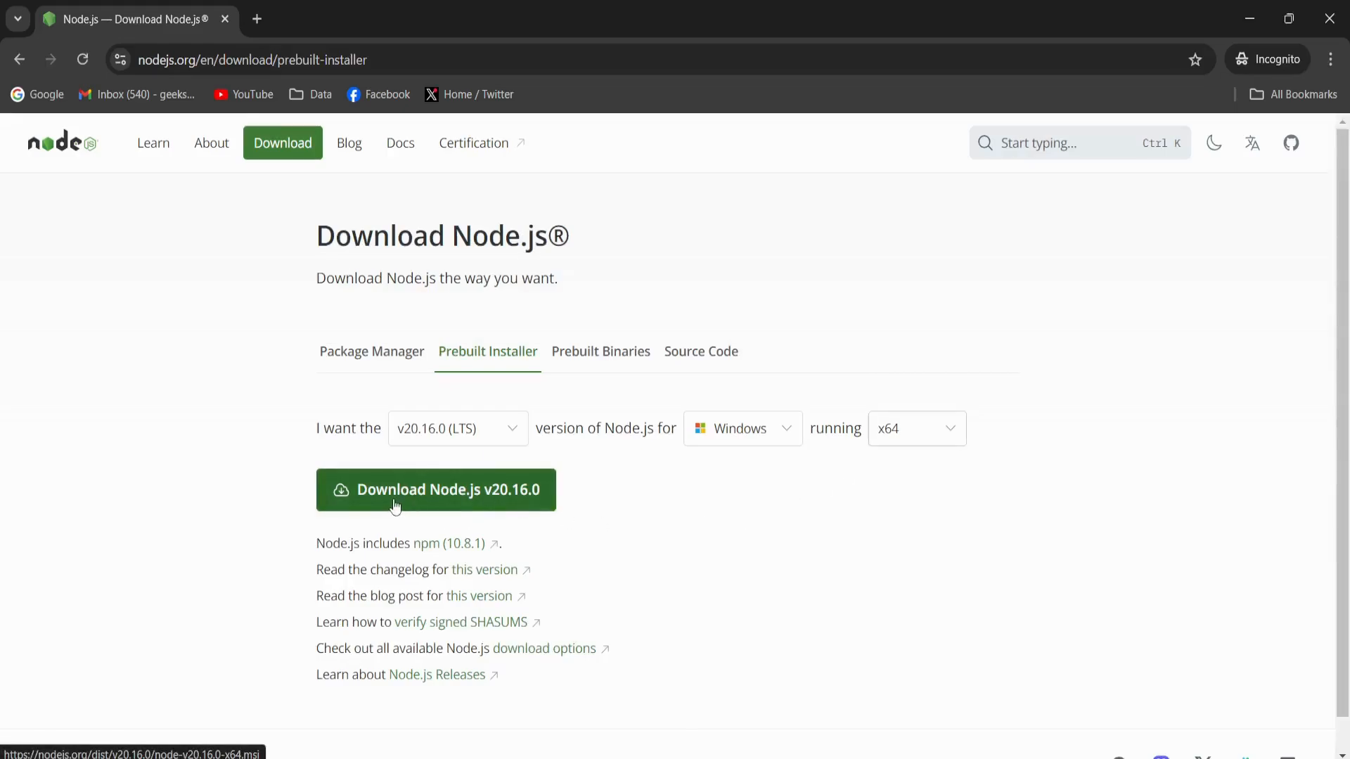
click(435, 490)
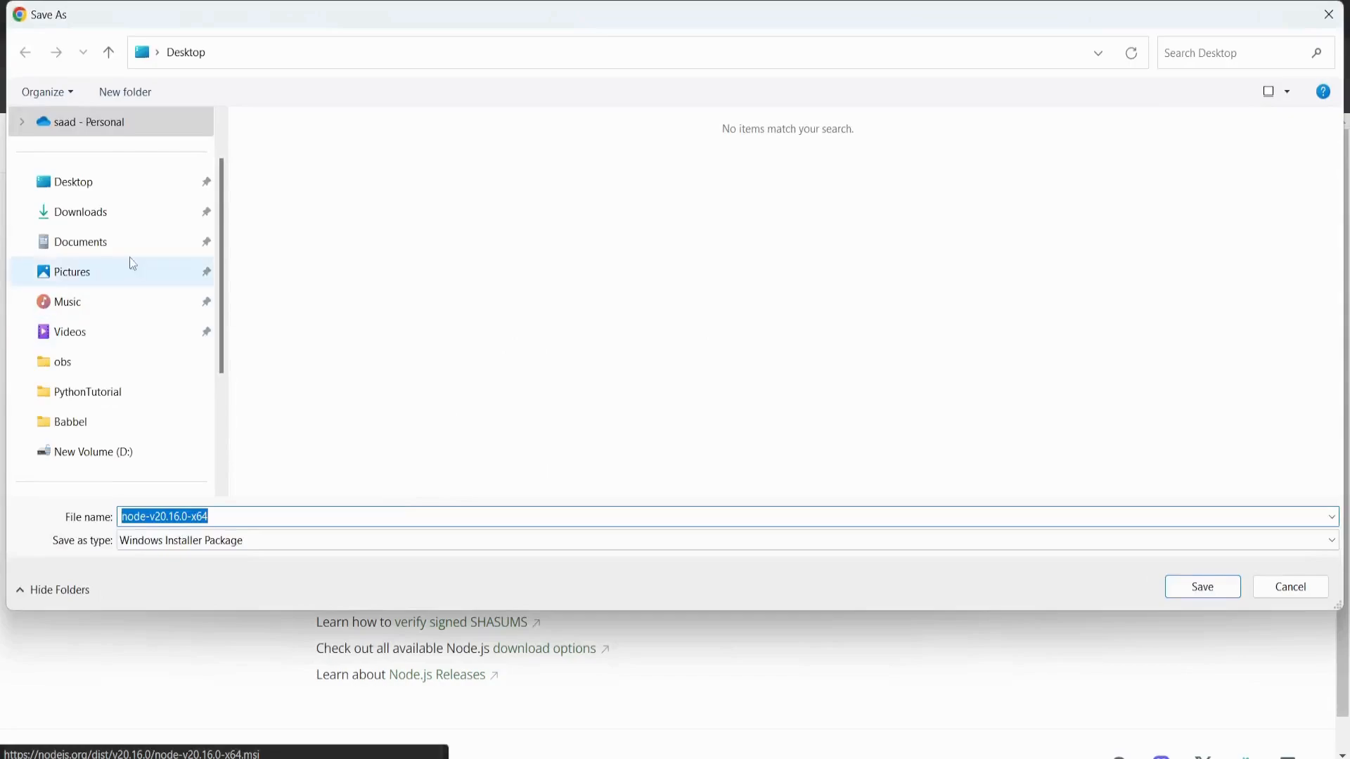
Step: Save node-v20.16.0-x64.msi to Downloads and run it from Chrome's downloads list
click(80, 211)
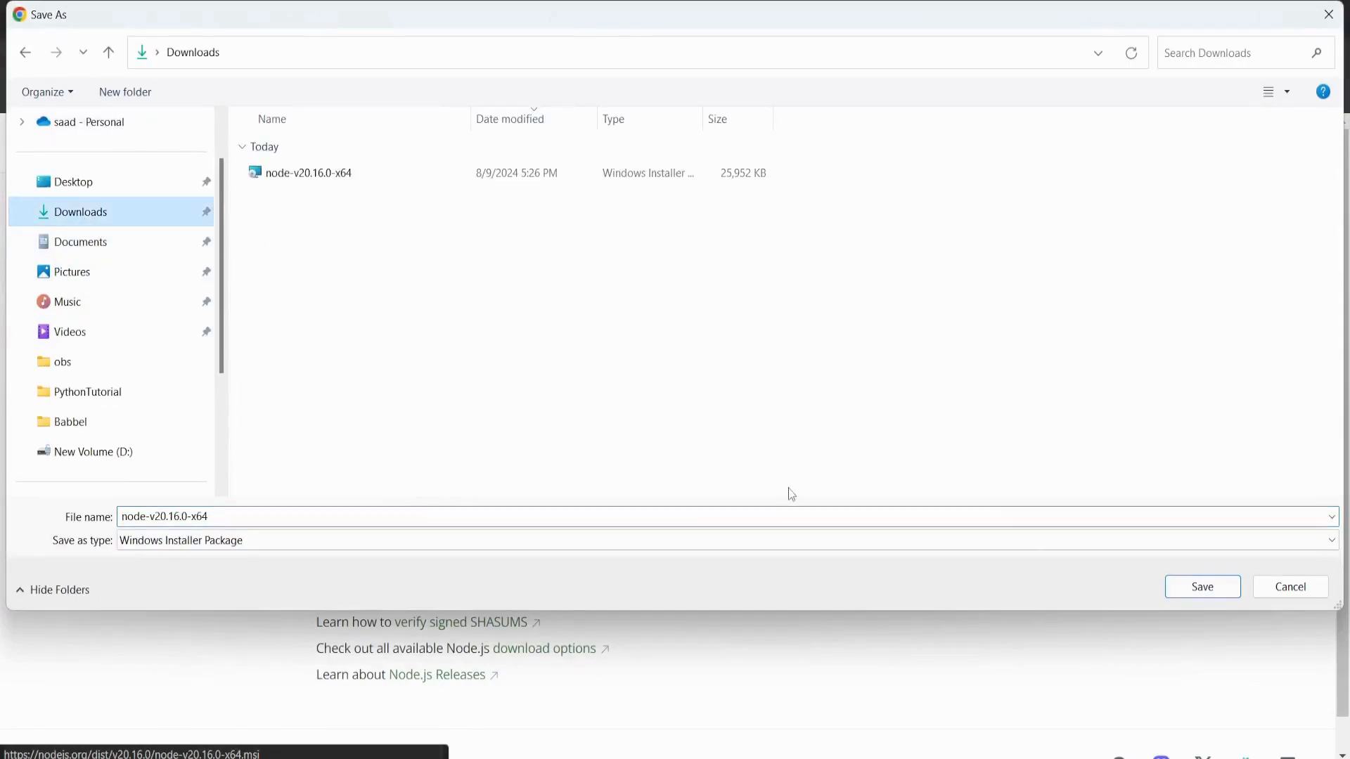
click(1201, 587)
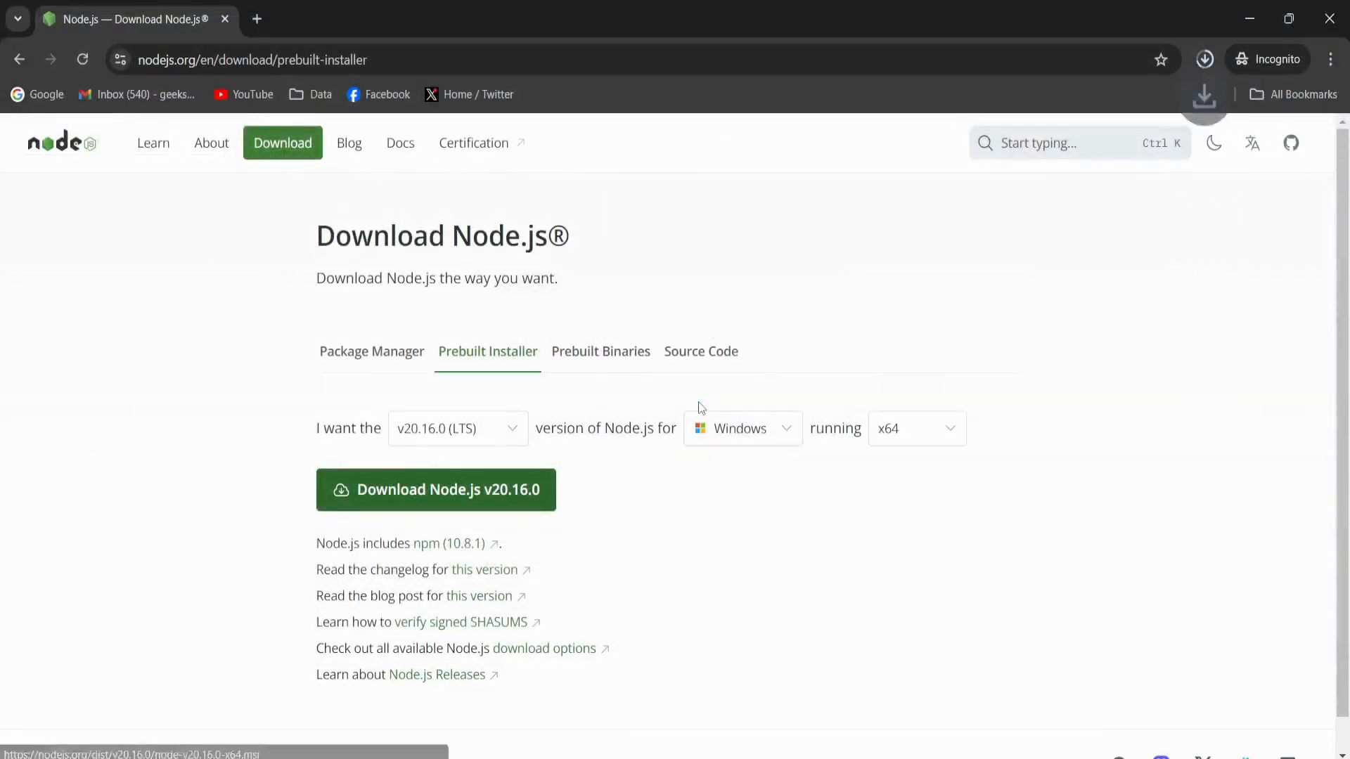
click(1204, 59)
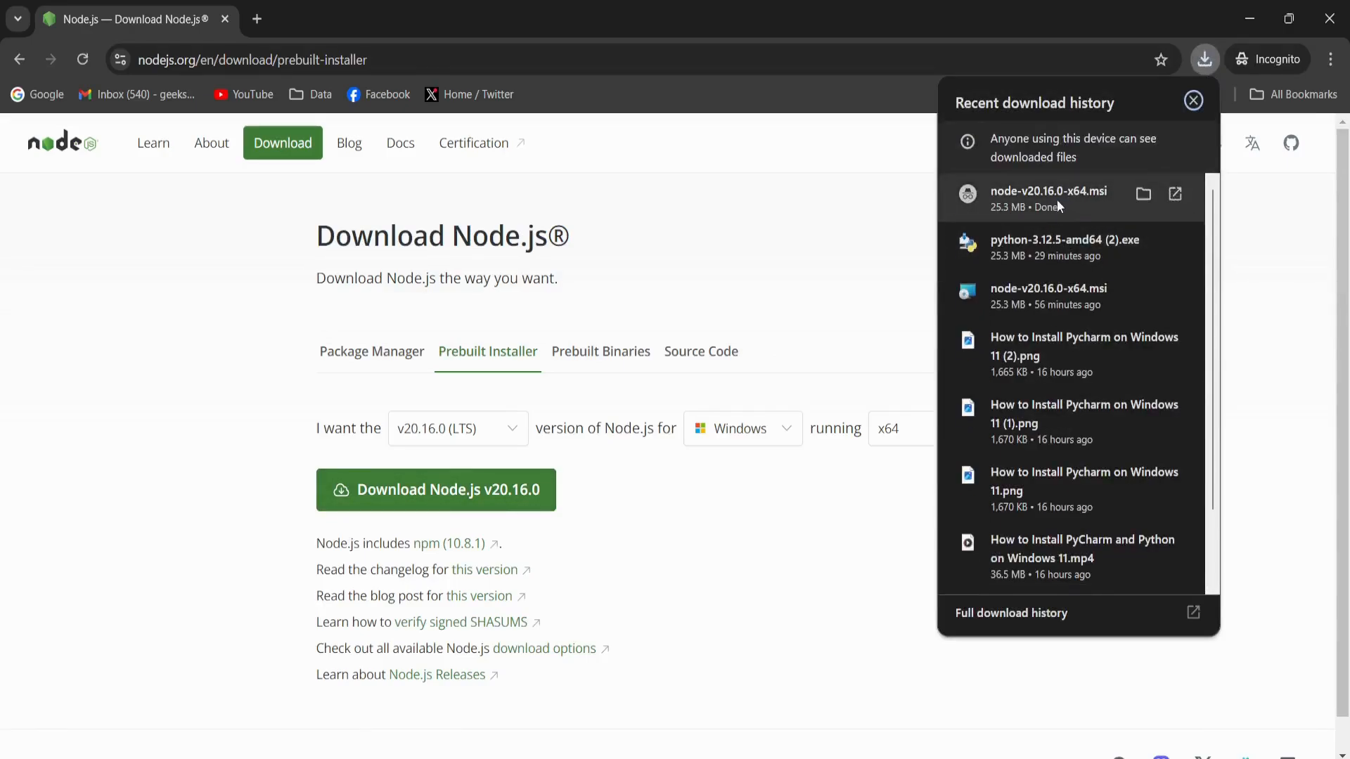
click(1193, 100)
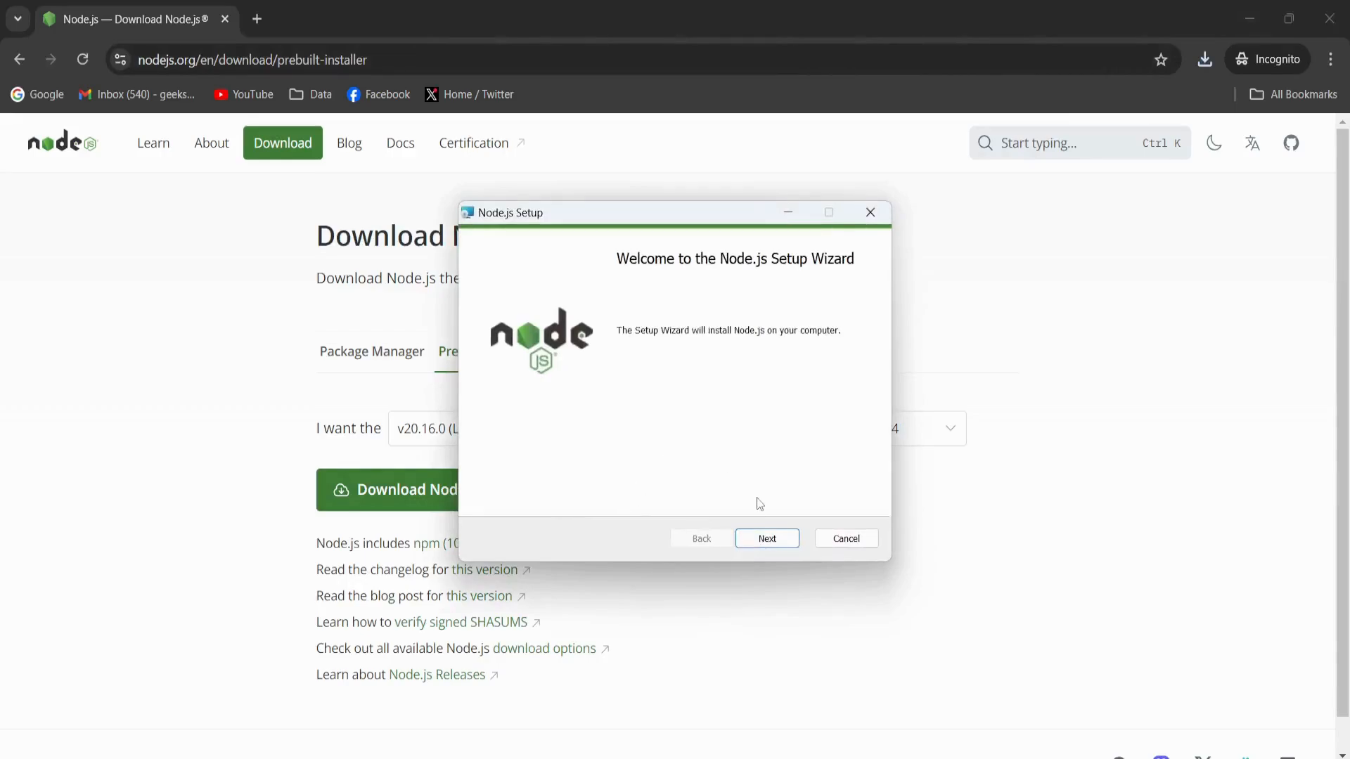
Step: Accept the license, keep default folder and features, and opt into automatic native-module tools
click(765, 538)
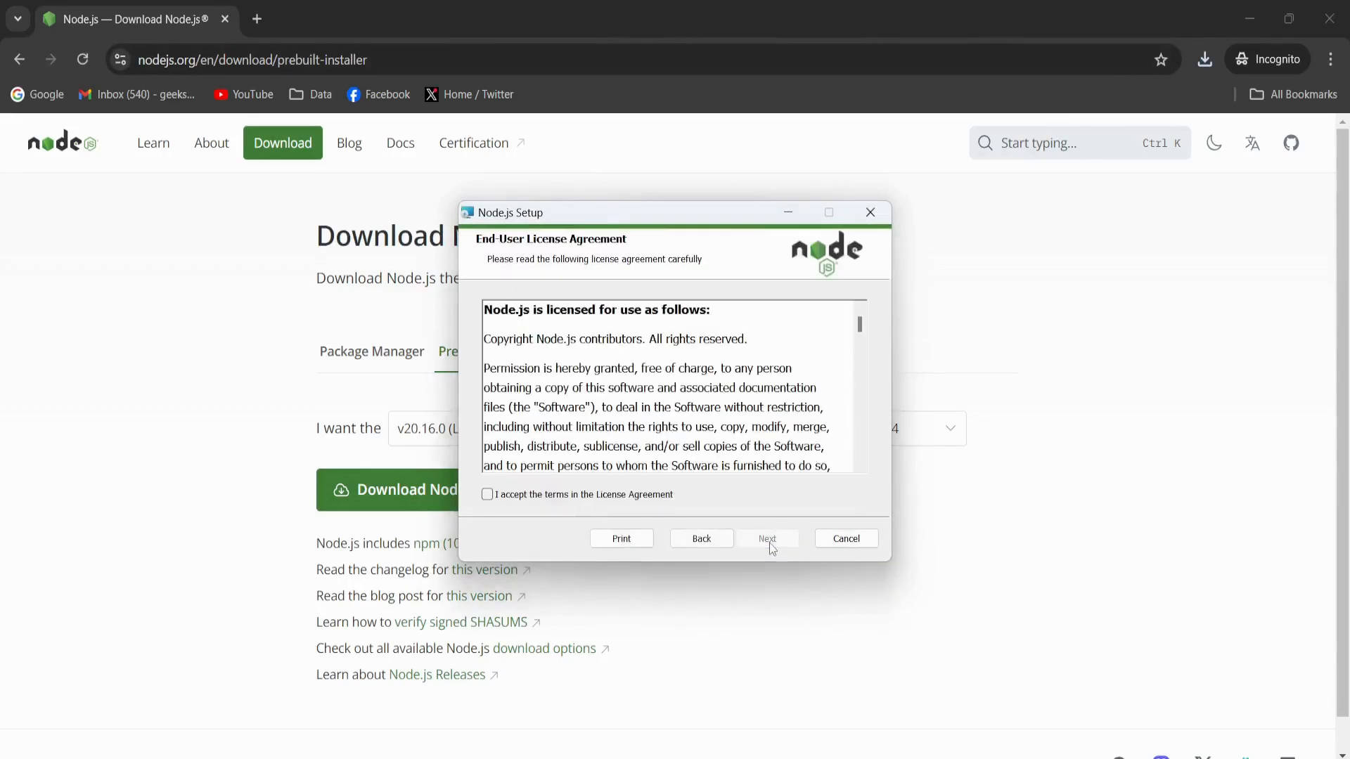
click(487, 495)
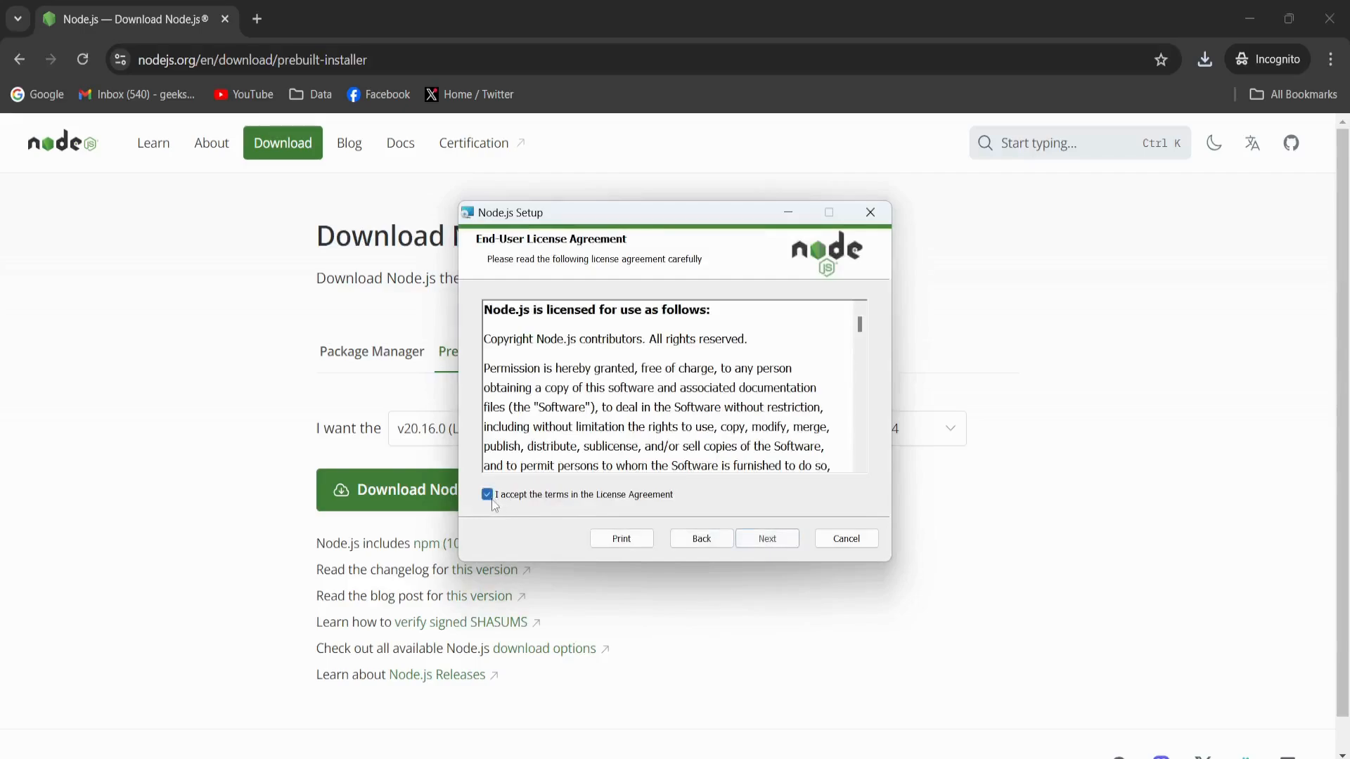
click(767, 538)
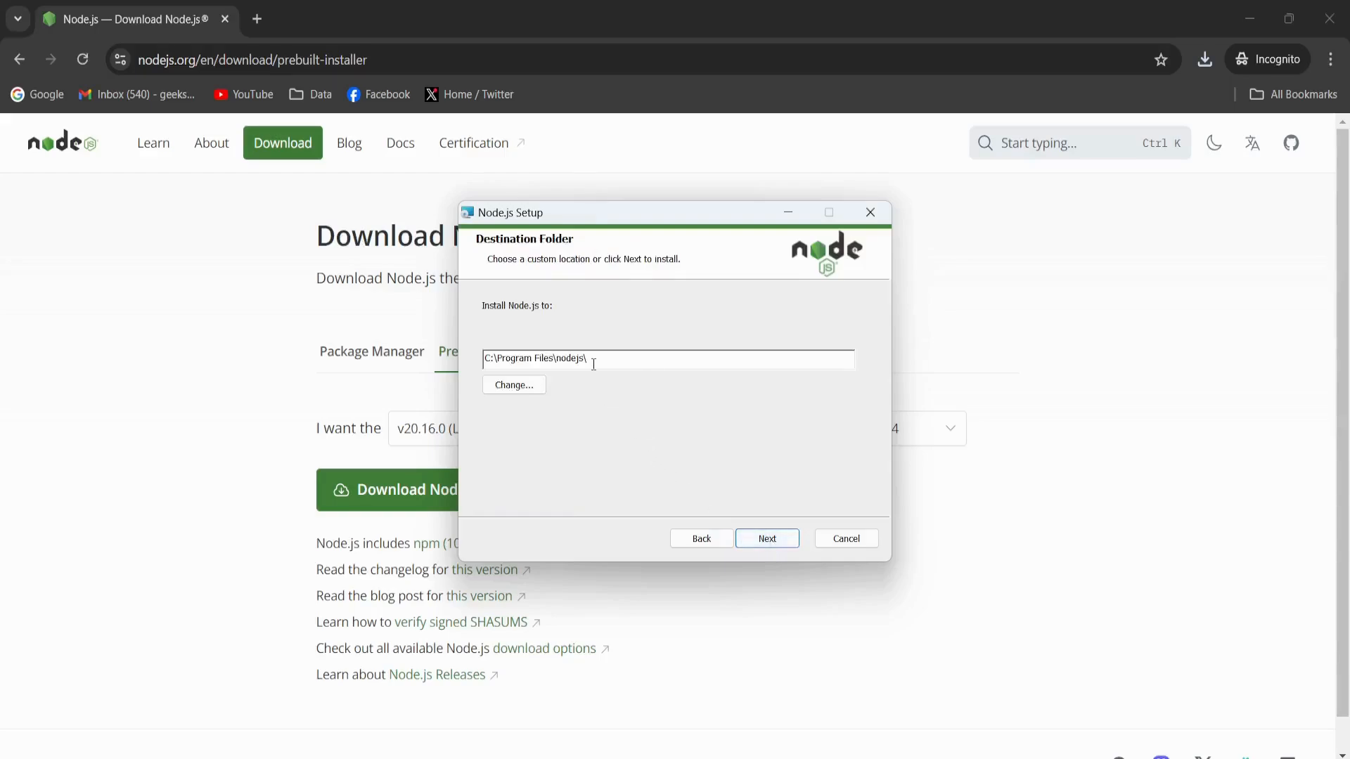
mouse_move(747, 505)
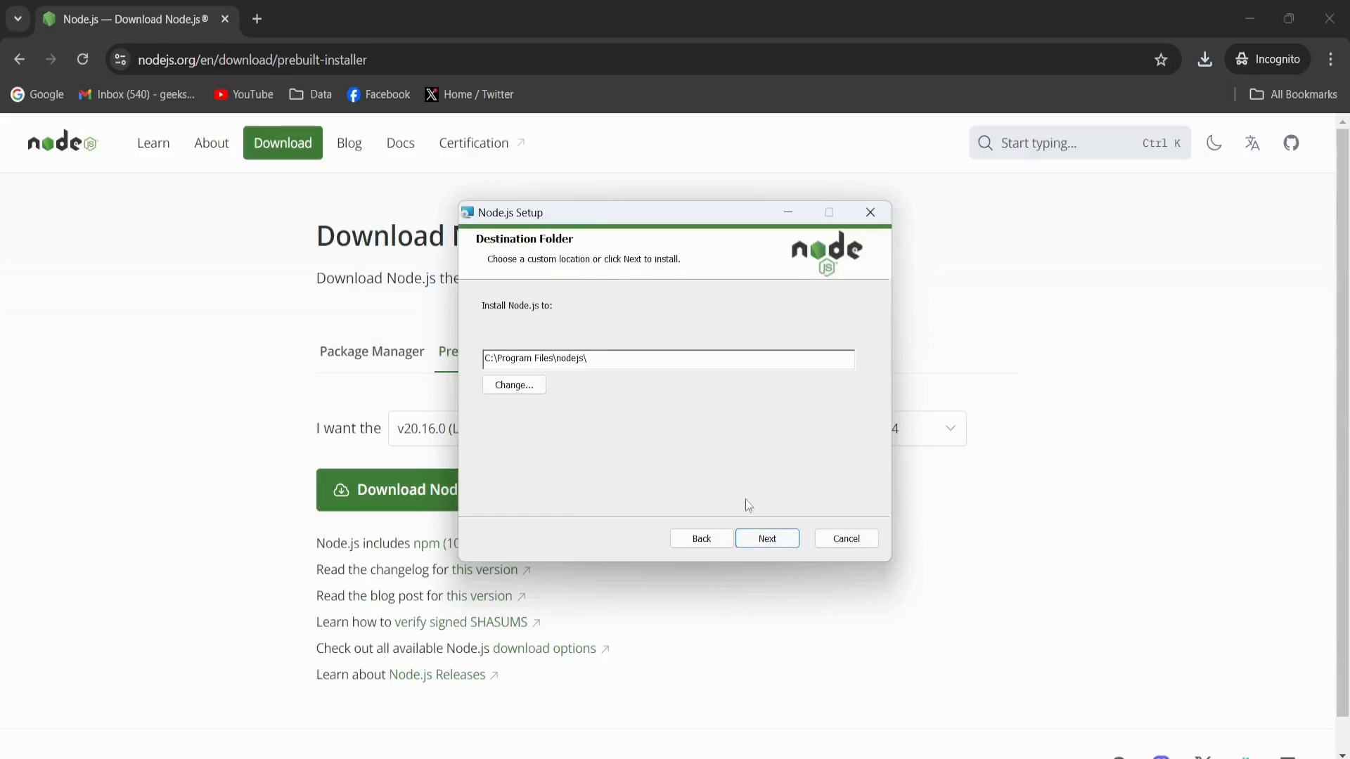
click(766, 538)
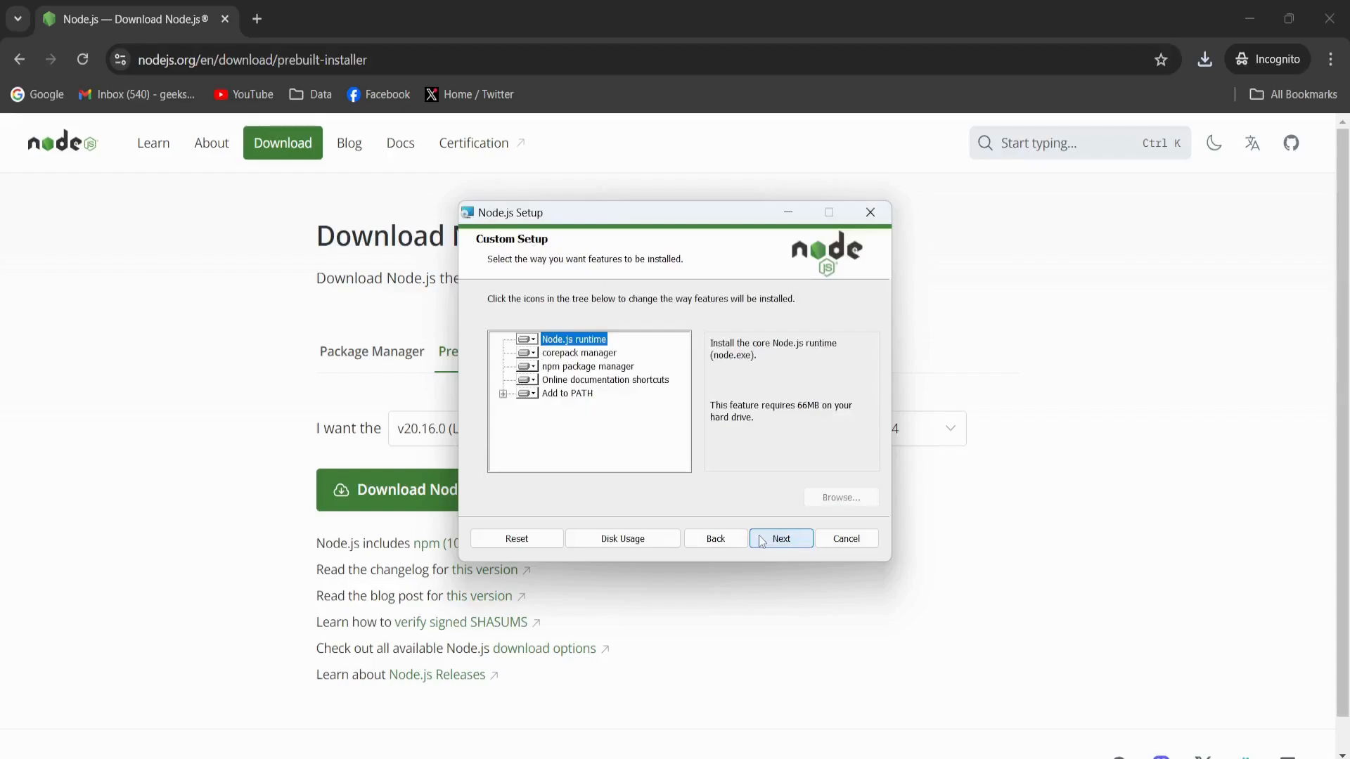
click(780, 538)
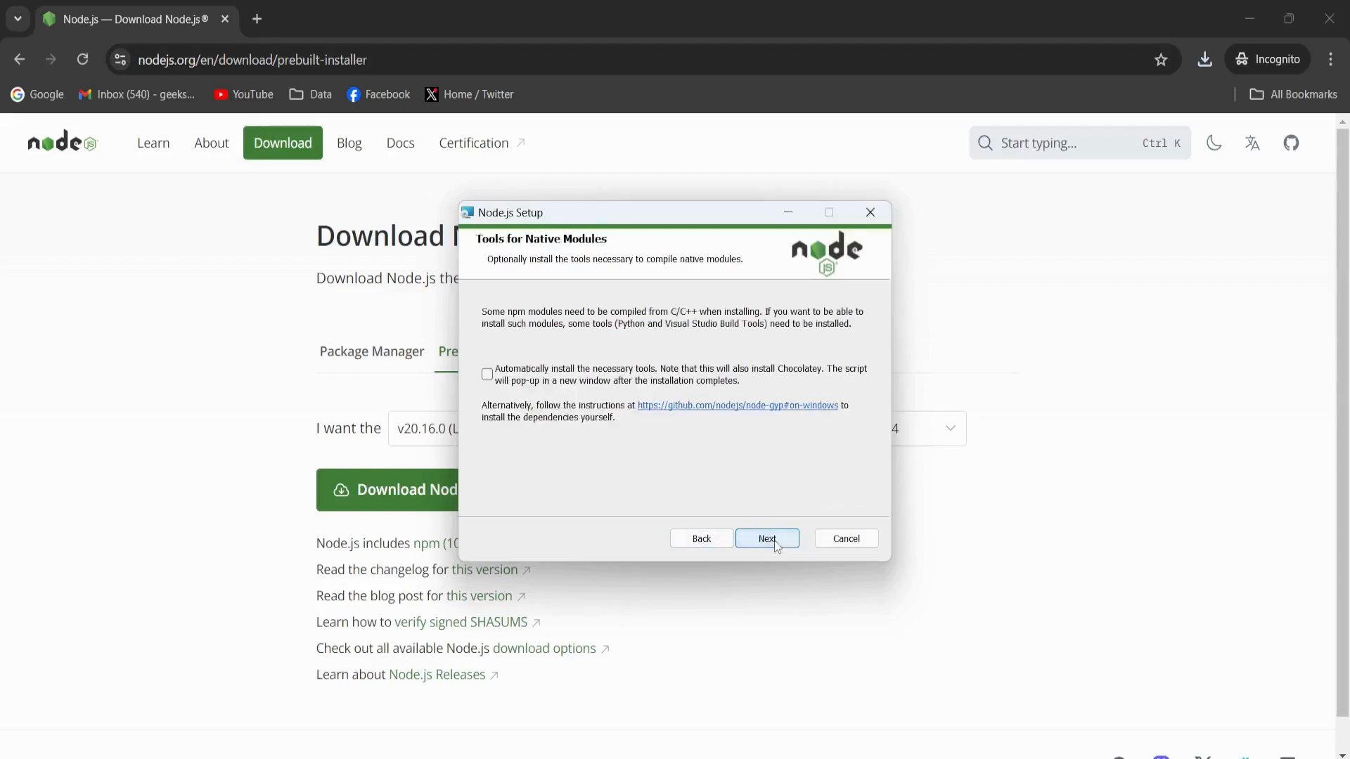
click(487, 374)
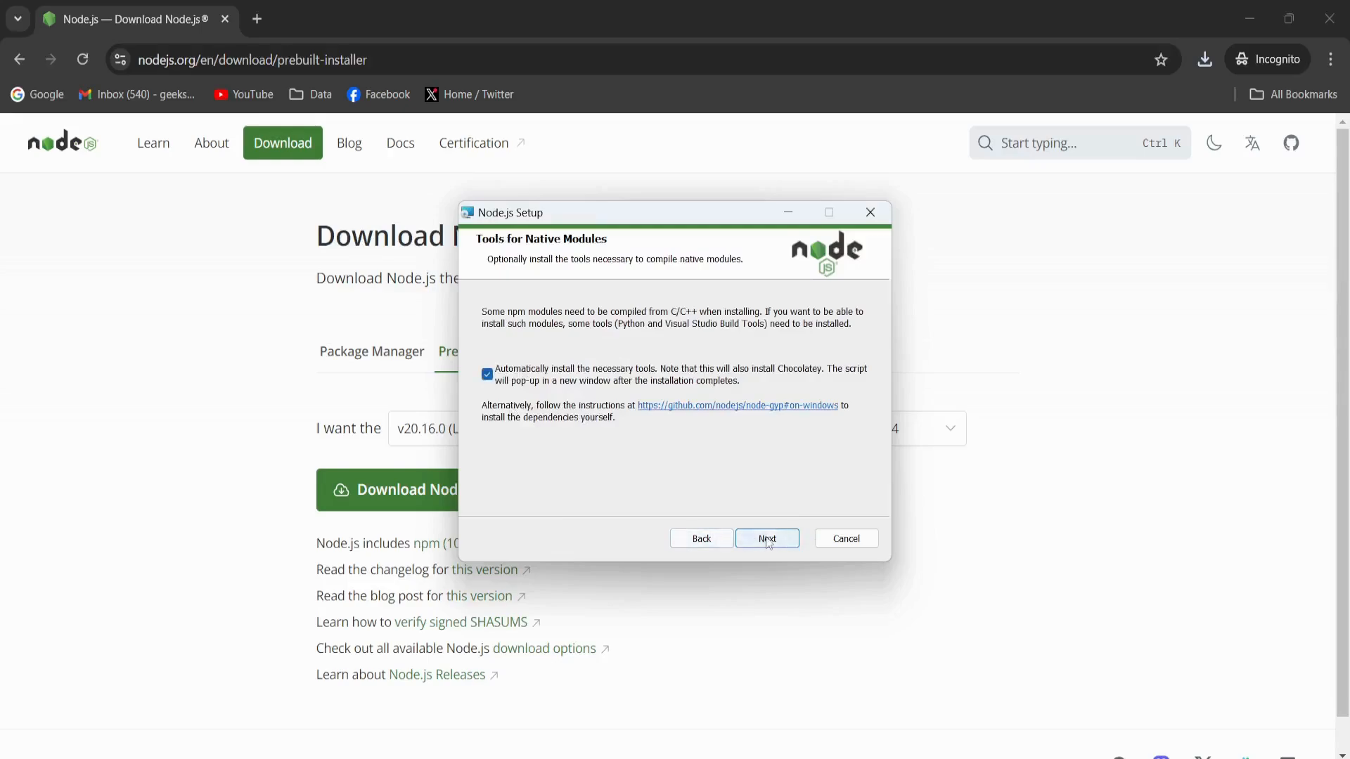
click(766, 538)
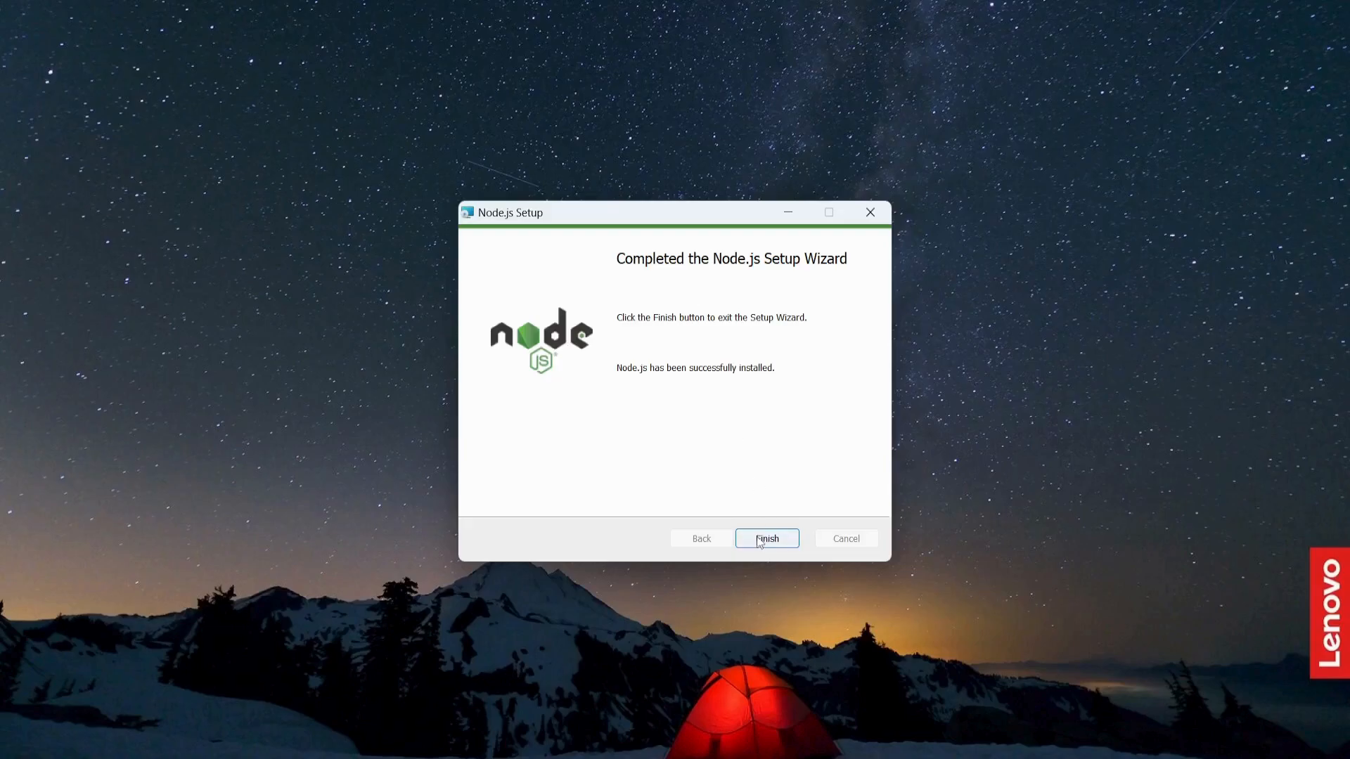
Step: Finish setup, let the Chocolatey build-tools script run, and launch Node.js from Start search
click(765, 538)
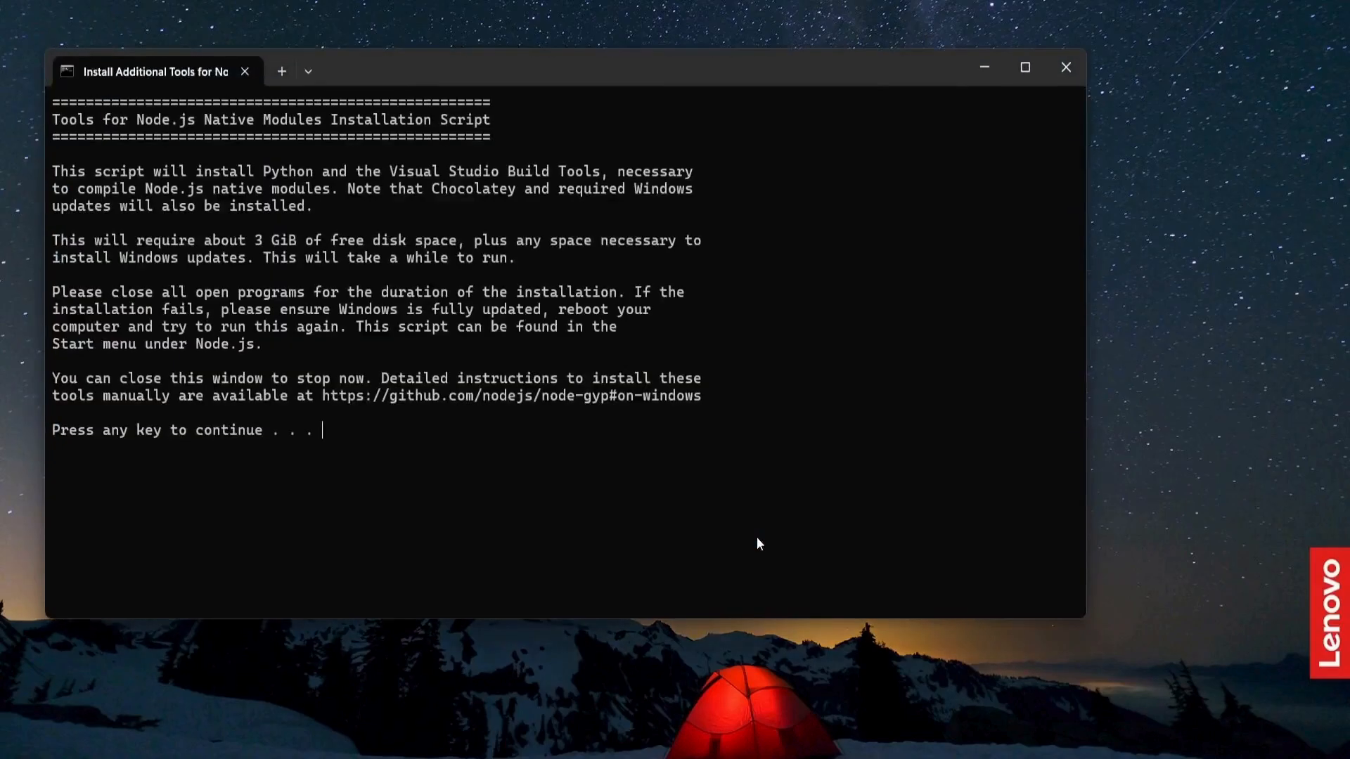
mouse_move(104, 95)
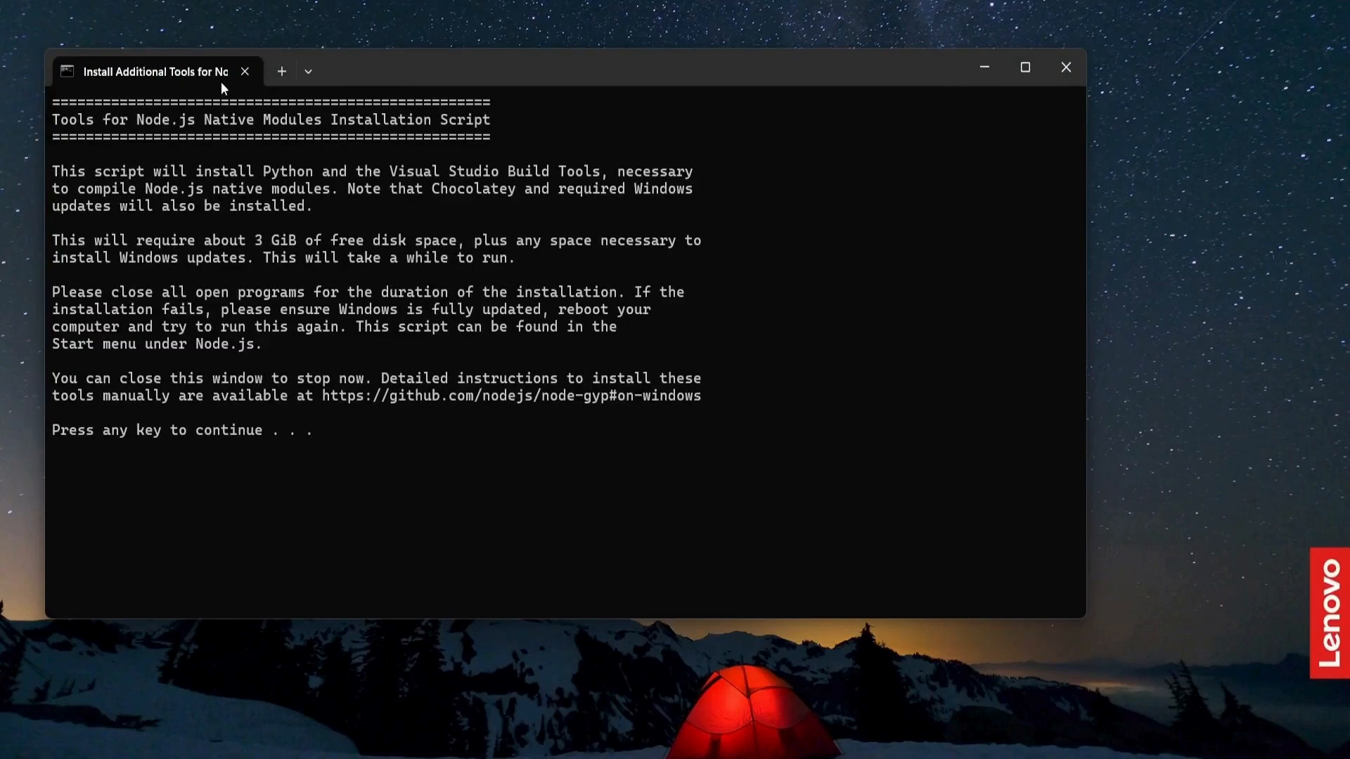
mouse_move(191, 460)
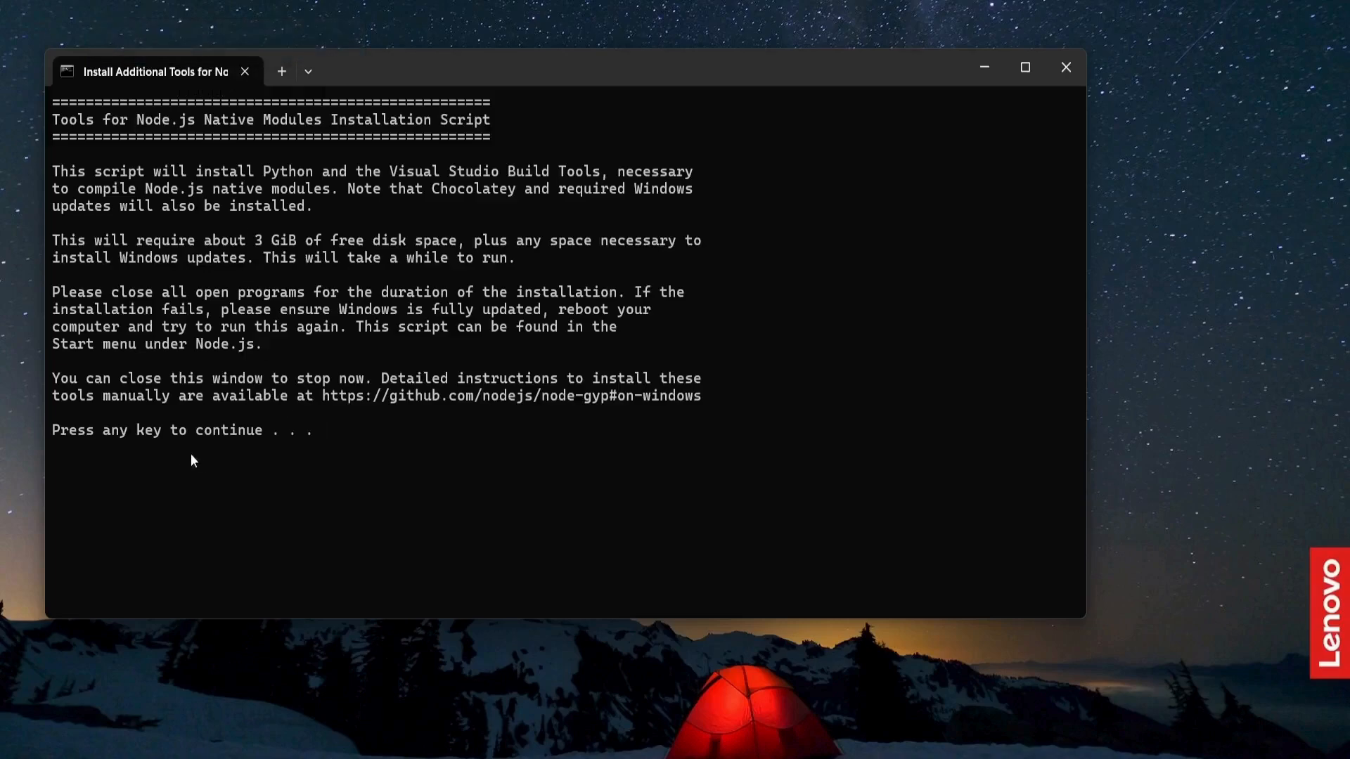
mouse_move(419, 454)
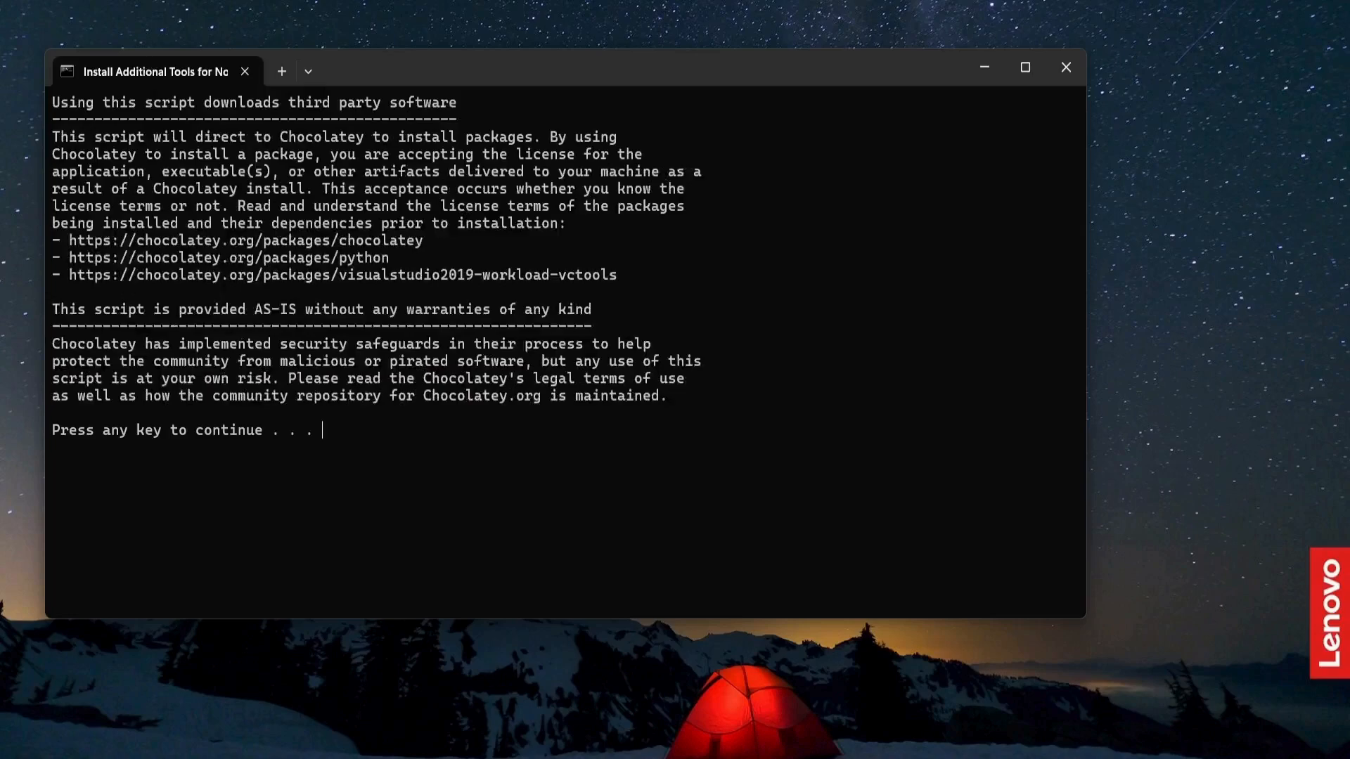
key(enter)
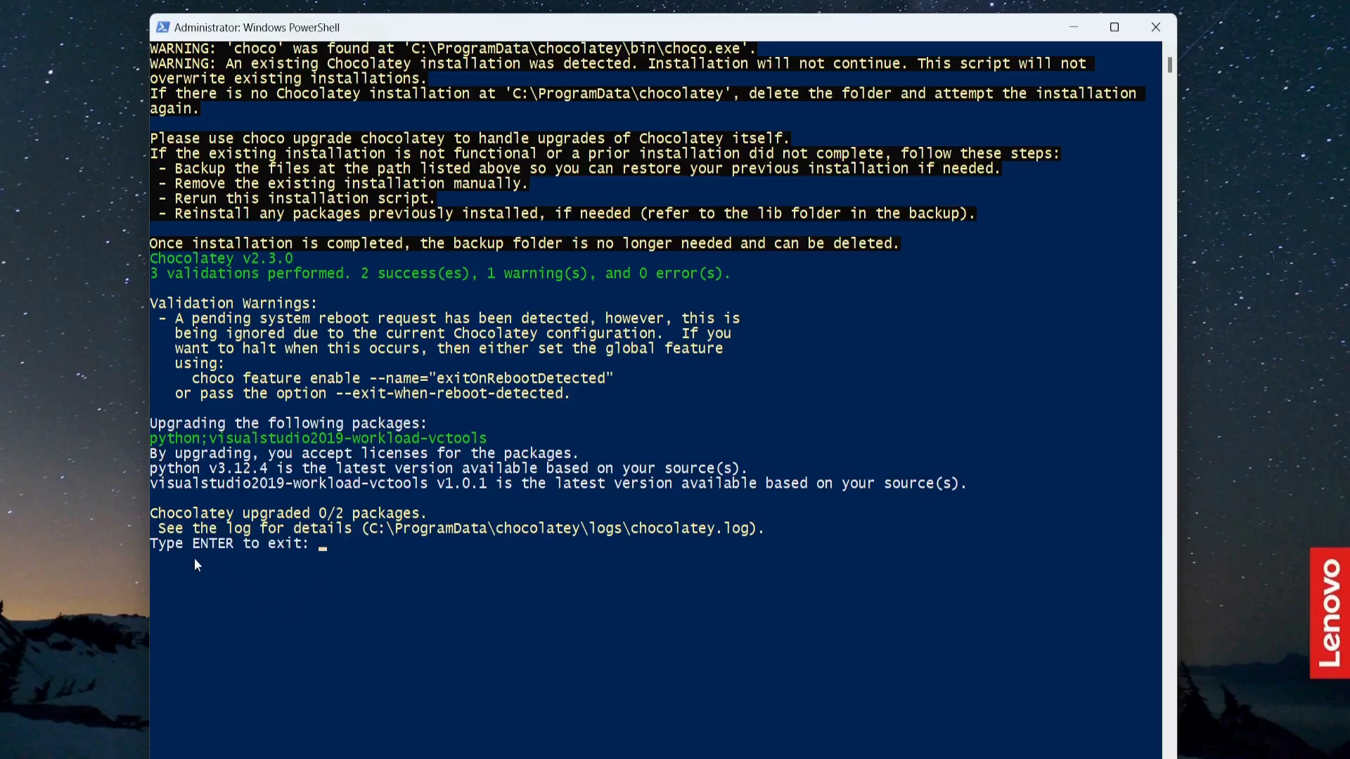
mouse_move(386, 609)
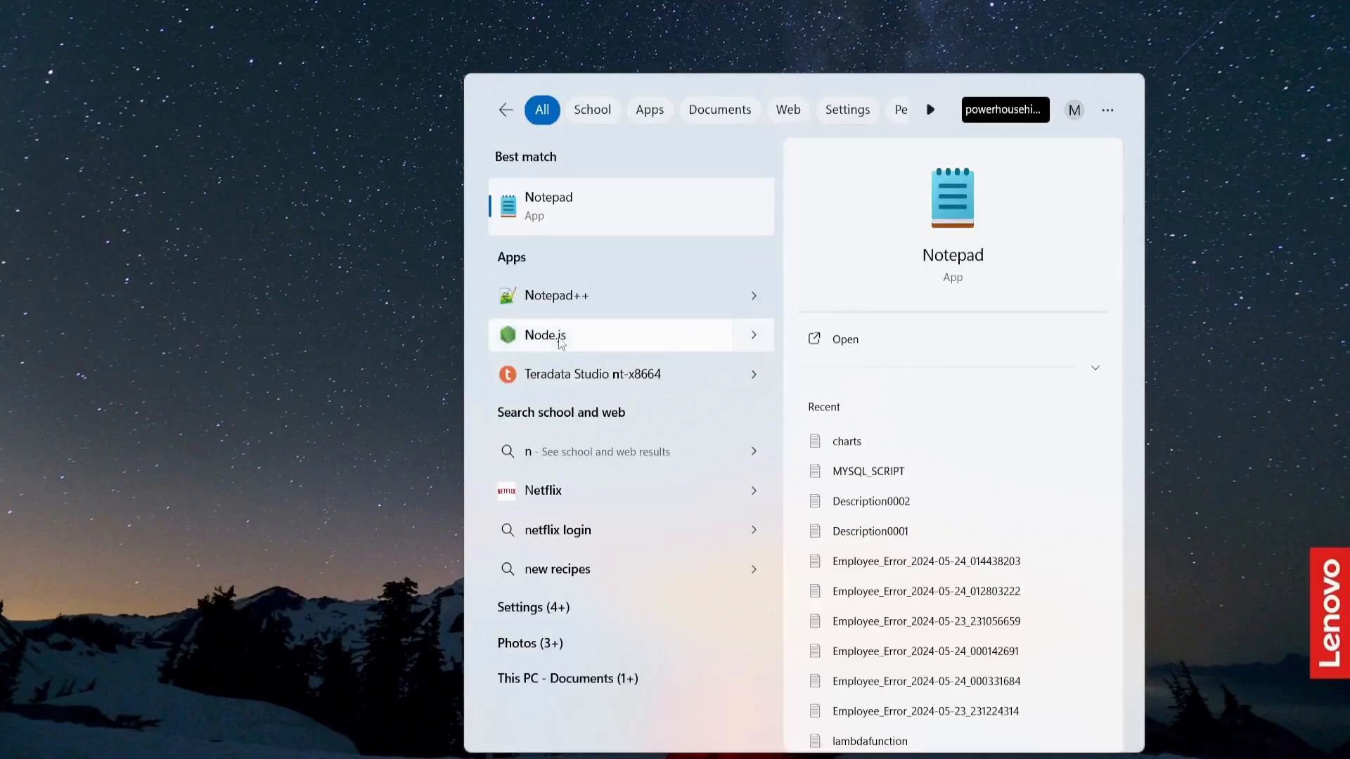
click(545, 335)
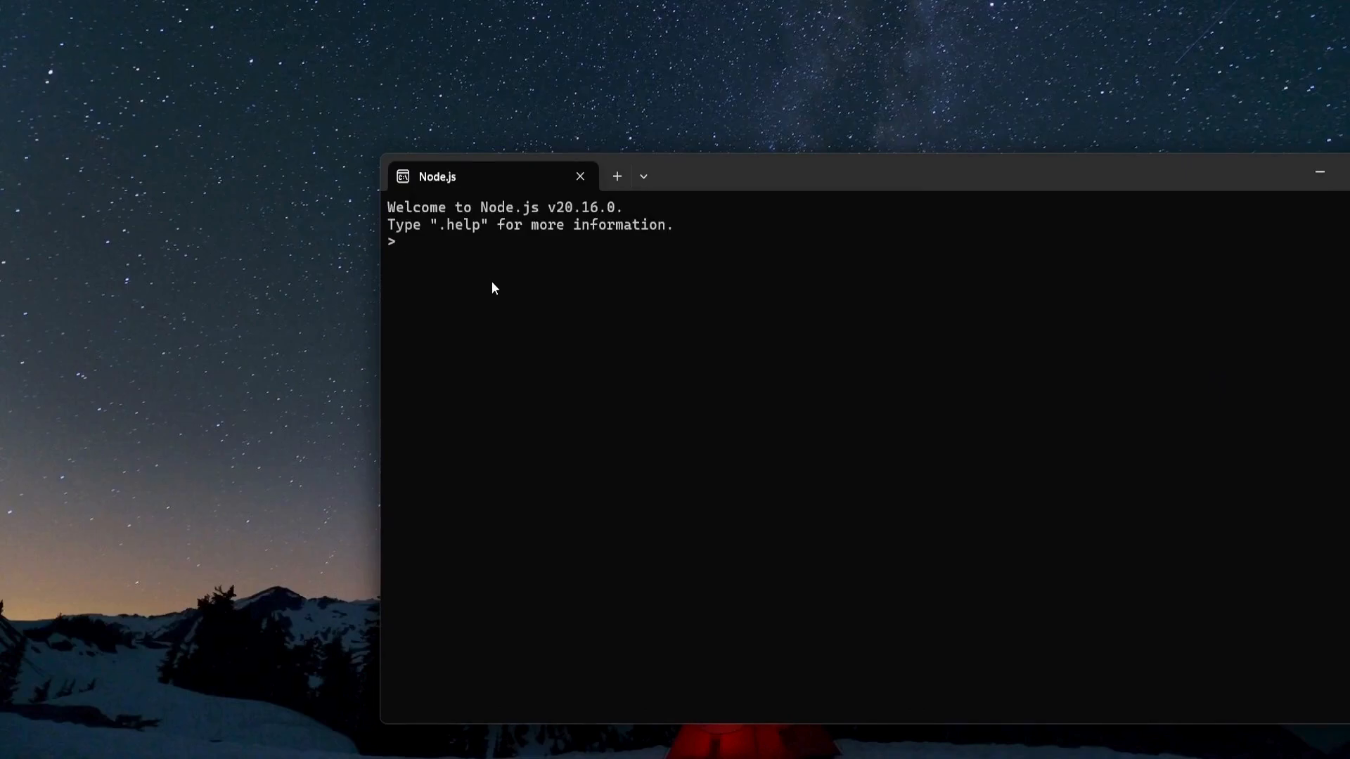
Step: Enter console.log("Hello"), a=10, and a in the REPL to print Hello and 10
text(console)
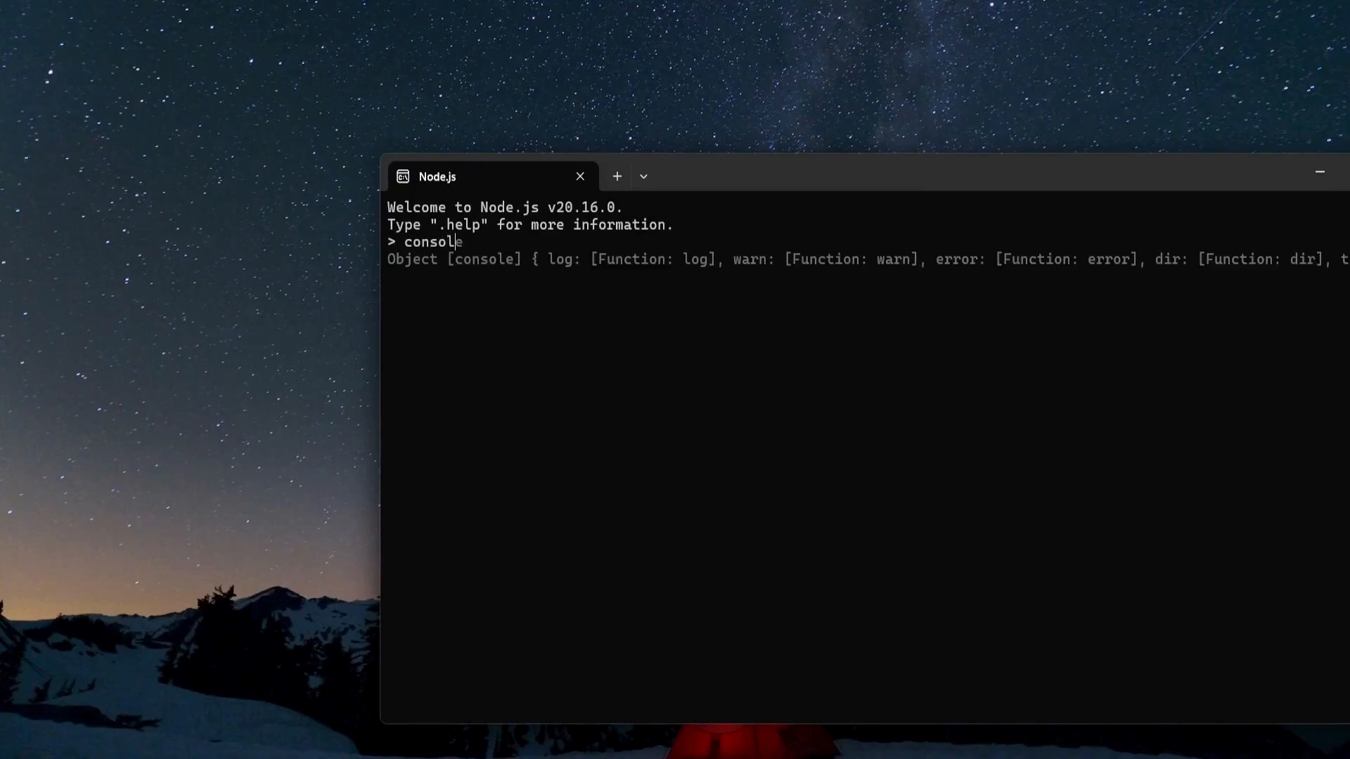
text(.j)
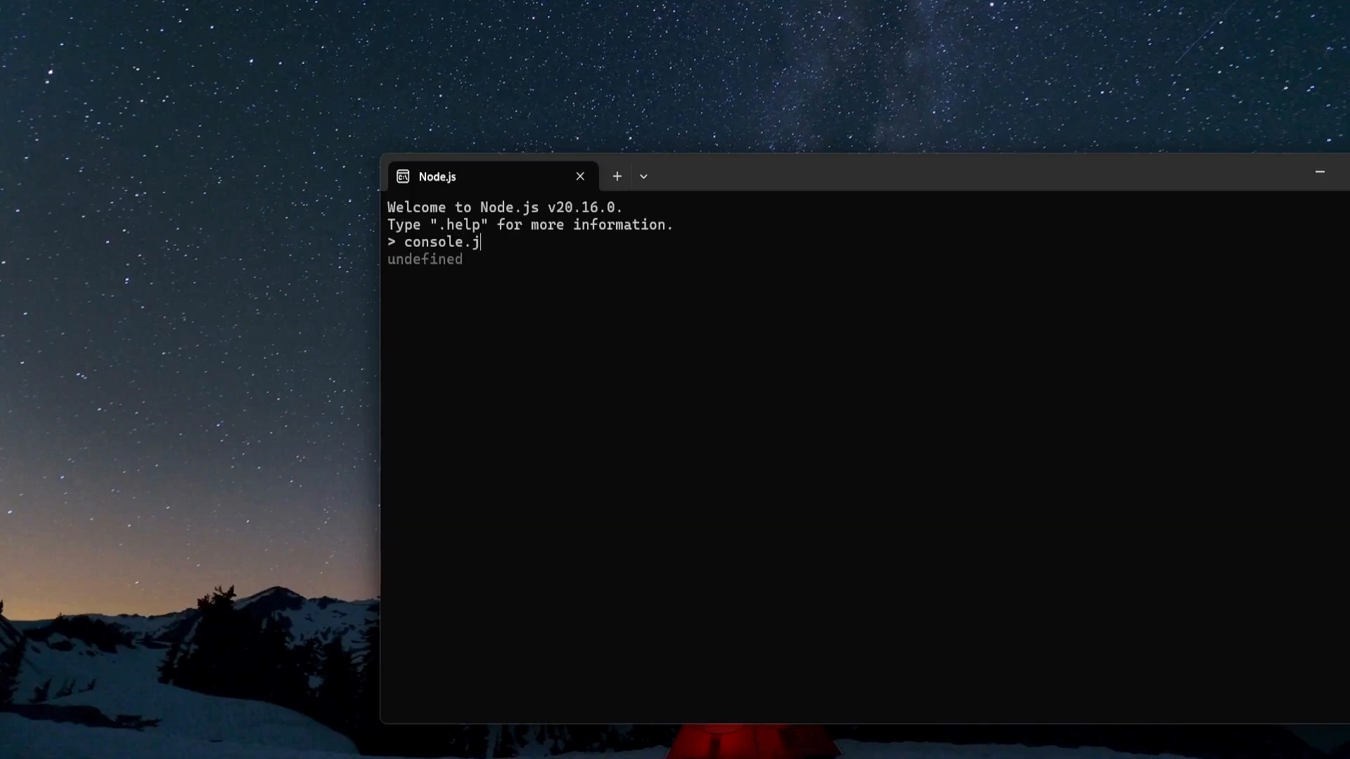
text(og)
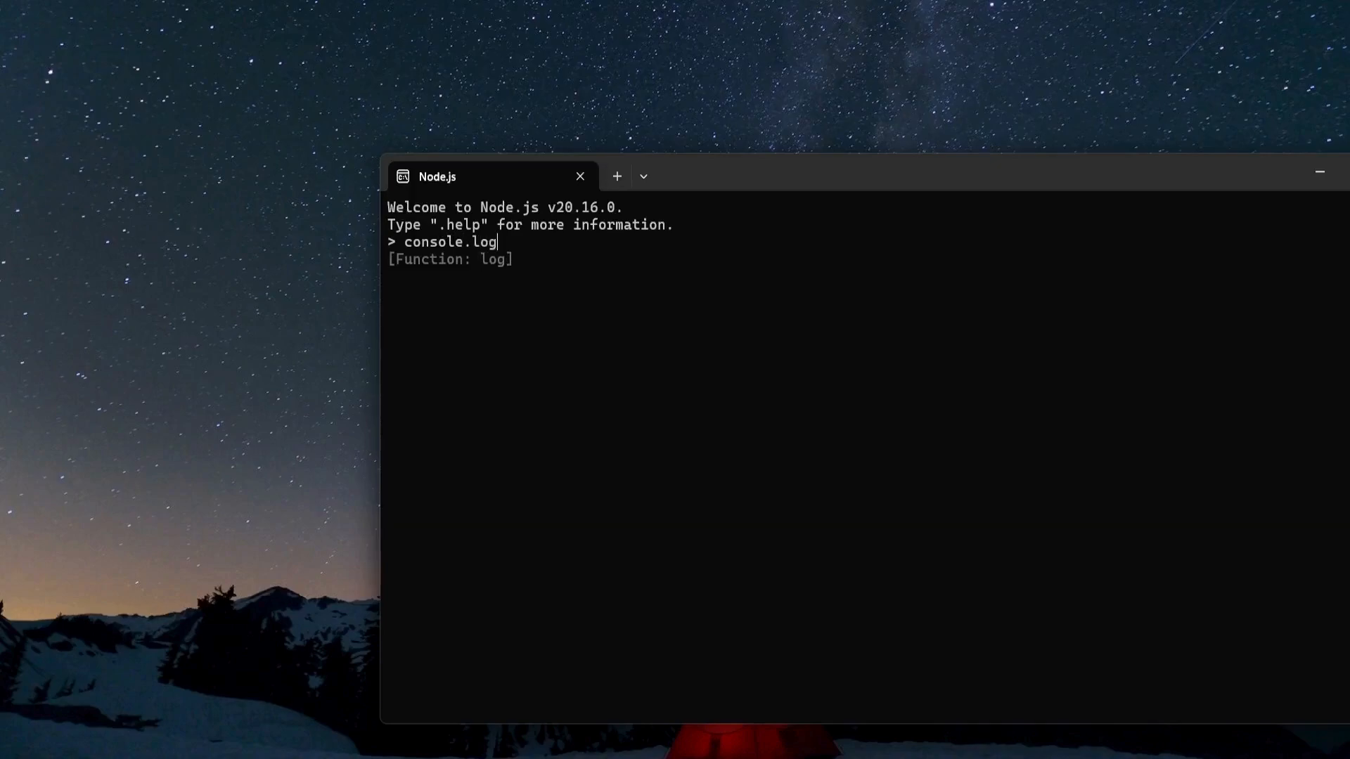
text(("Headers)
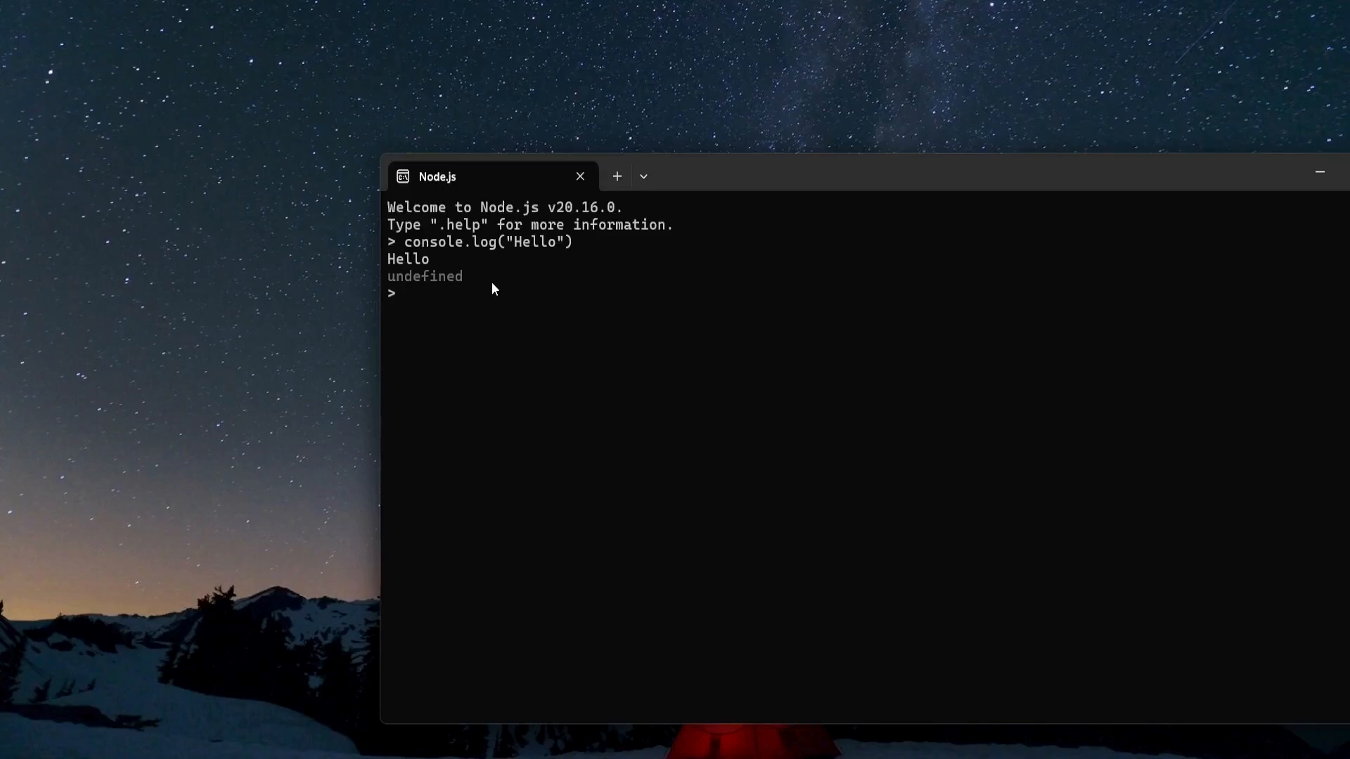
text(a=1-)
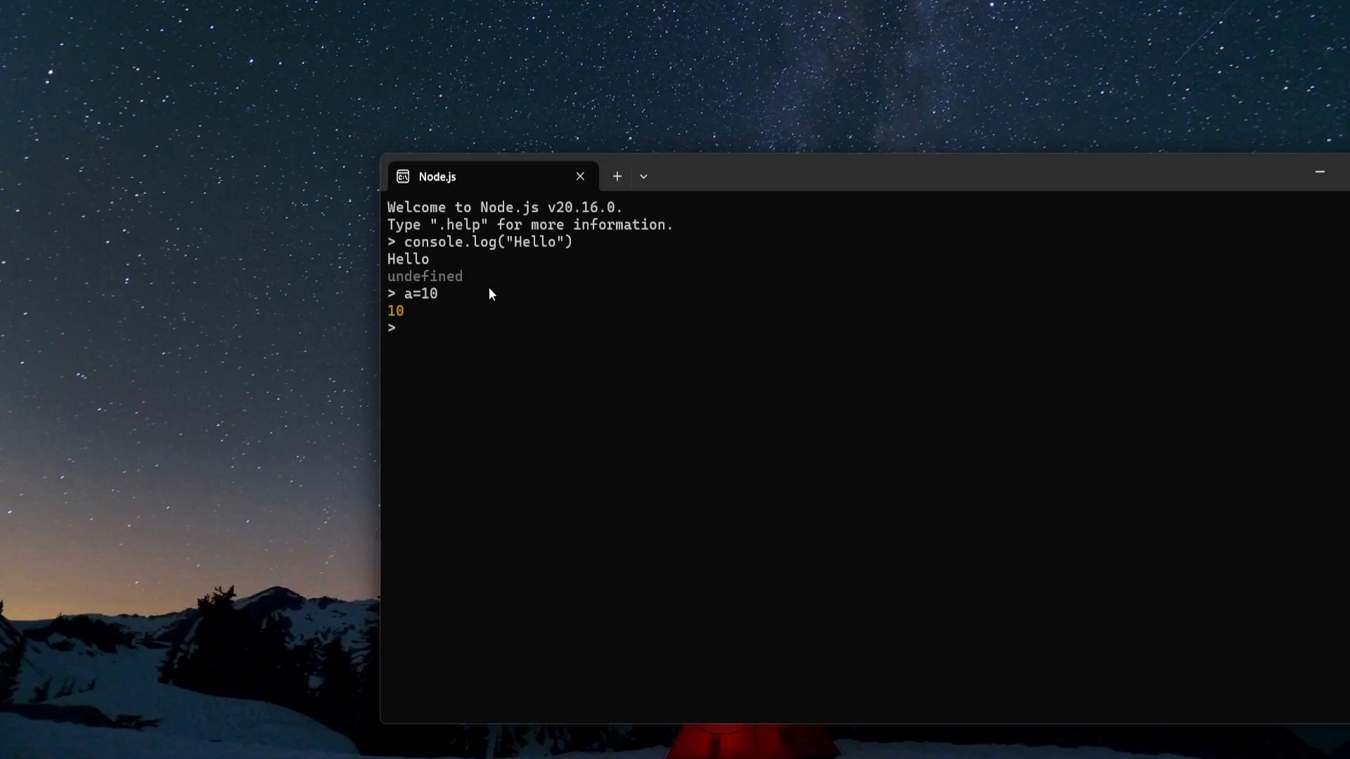
text(a)
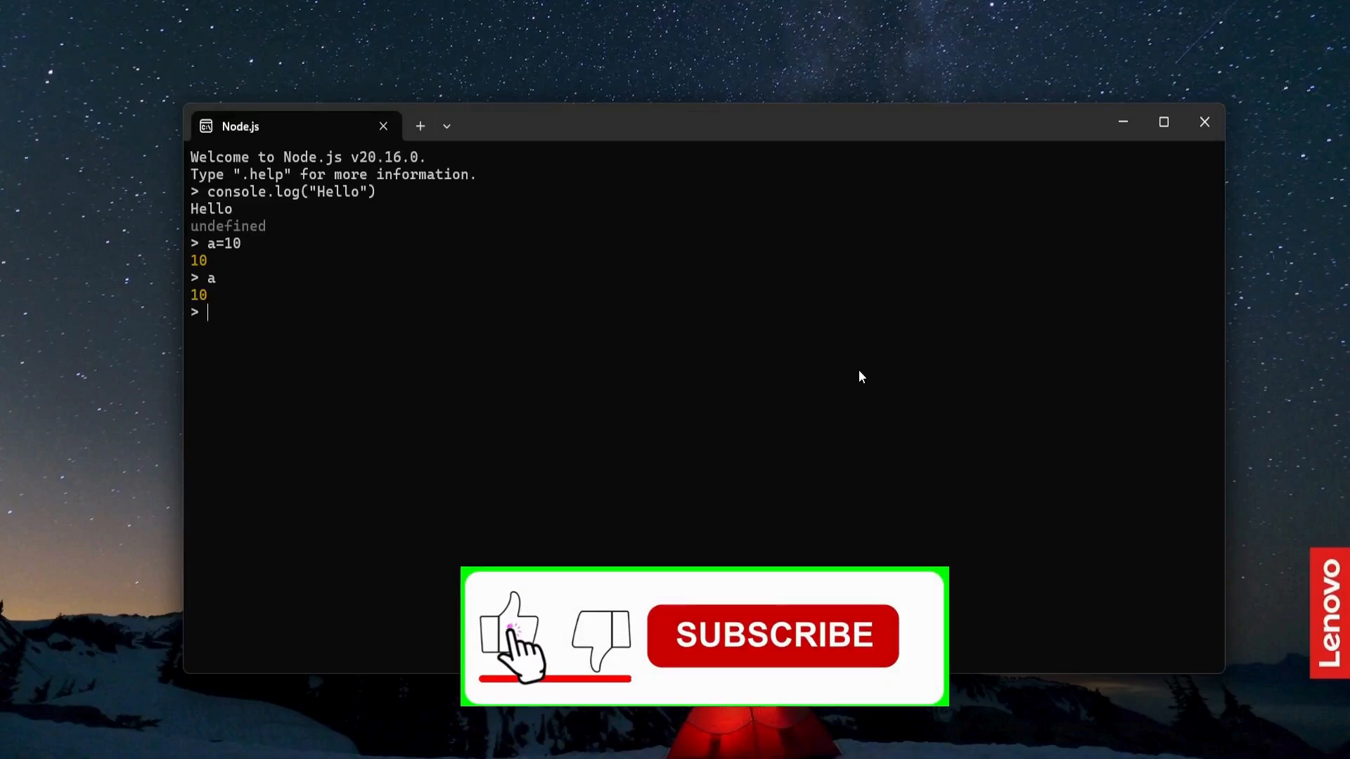
click(771, 635)
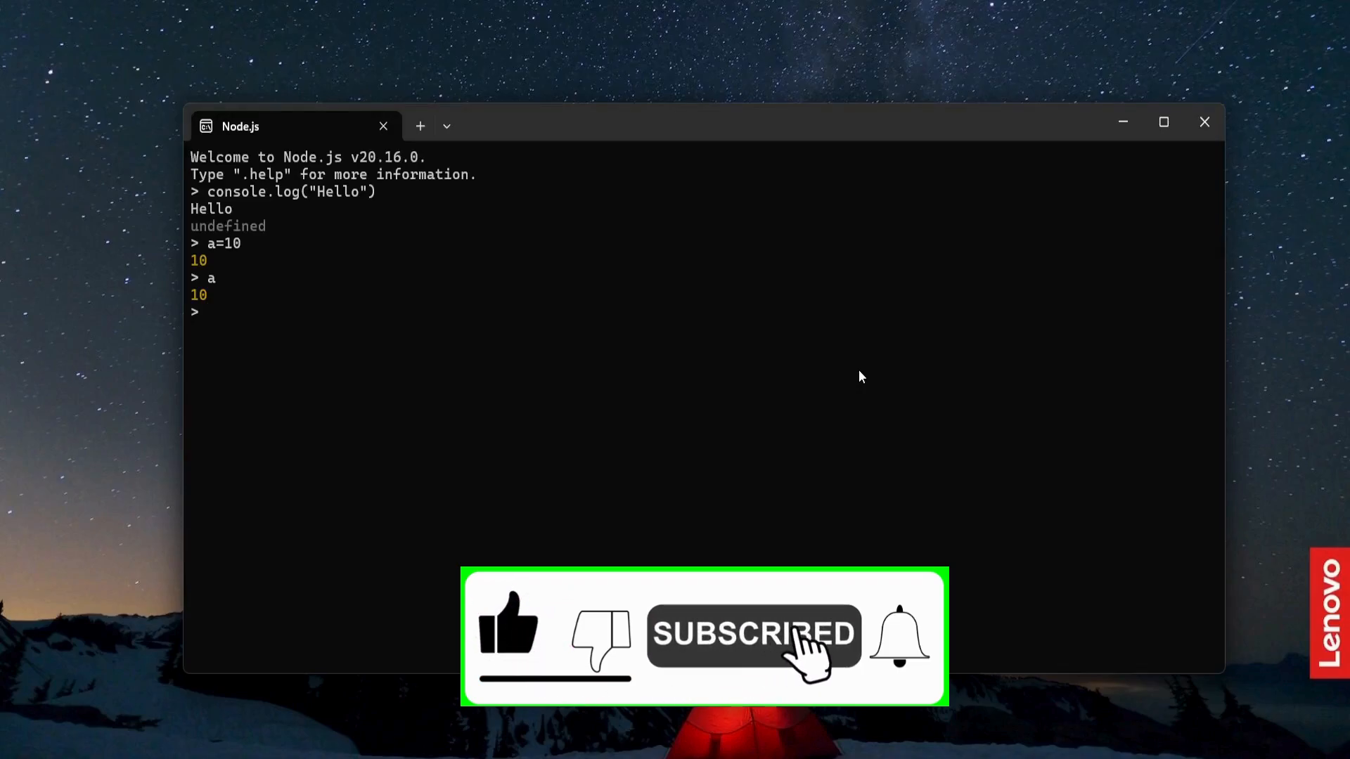